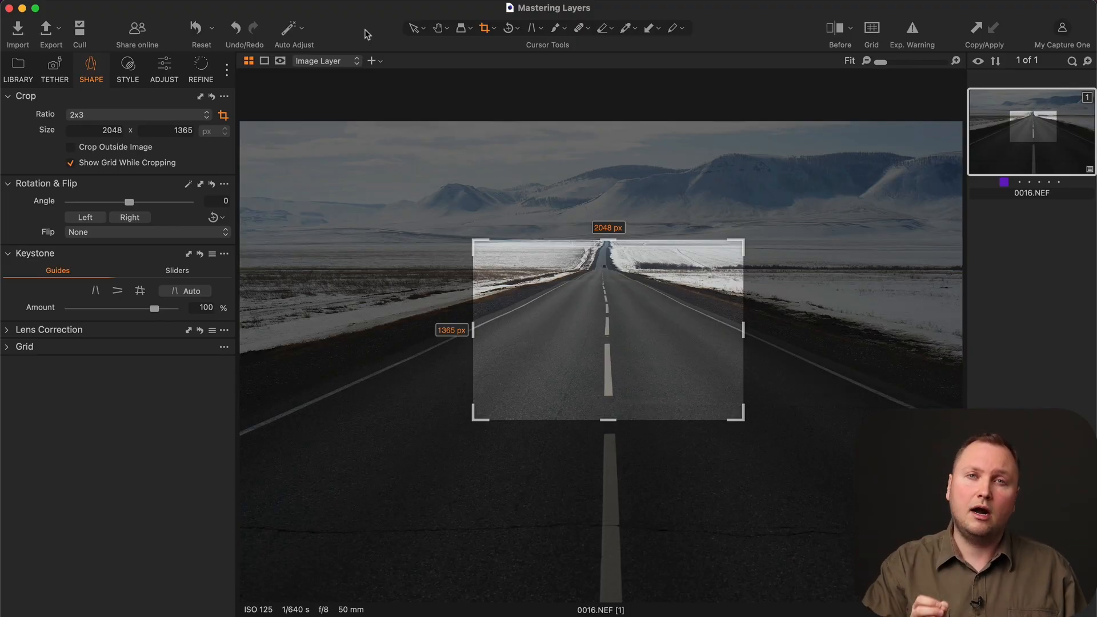
# Flip the road photo's 2x3 crop with Ctrl+Cmd+C, then again via Scripts > Flip Crop
pyautogui.press('ctrl+cmd+c')
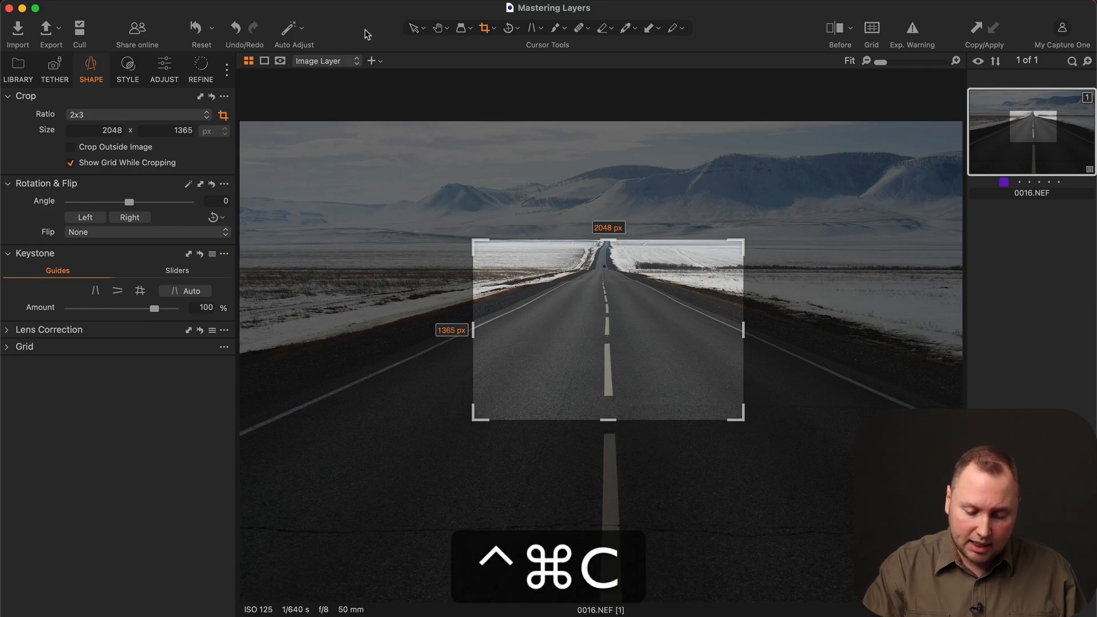
pyautogui.moveTo(473, 330); pyautogui.dragTo(518, 330)
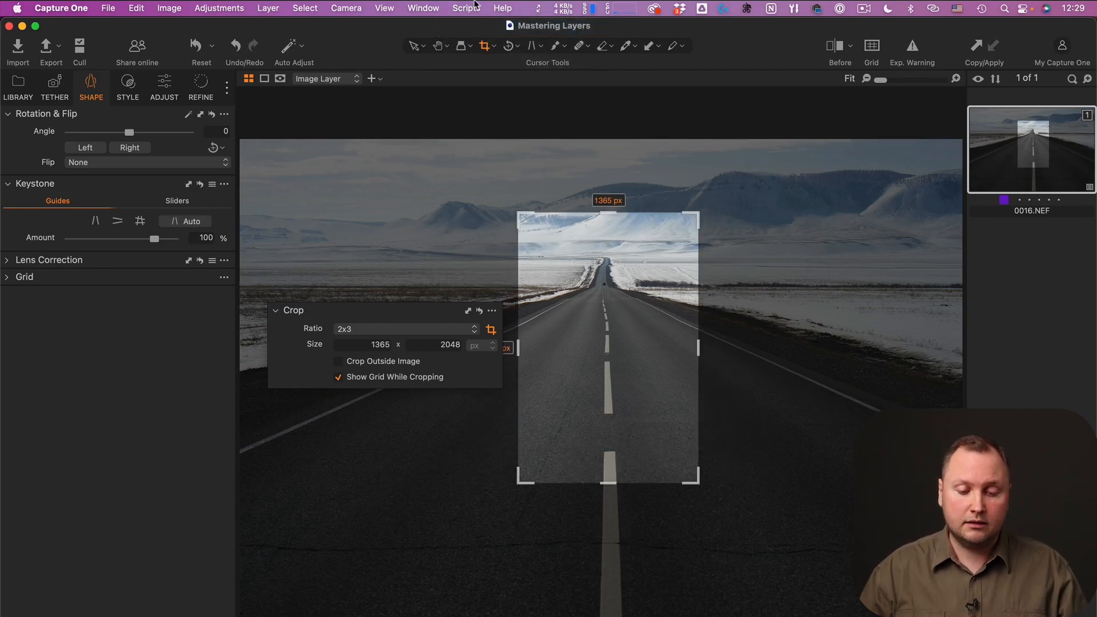
pyautogui.click(464, 8)
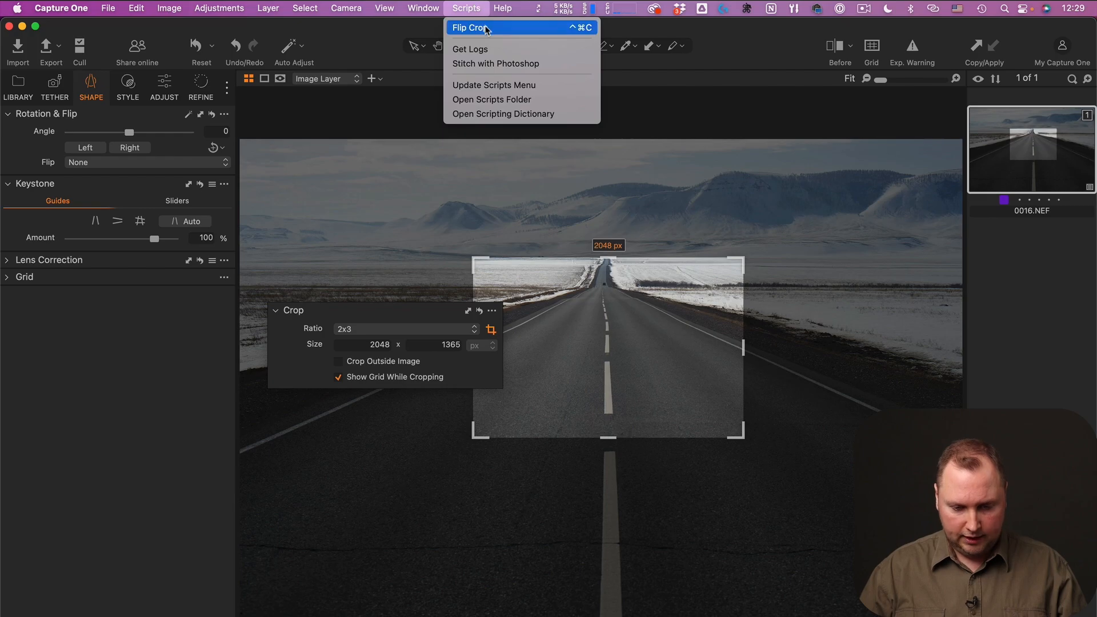
pyautogui.click(470, 27)
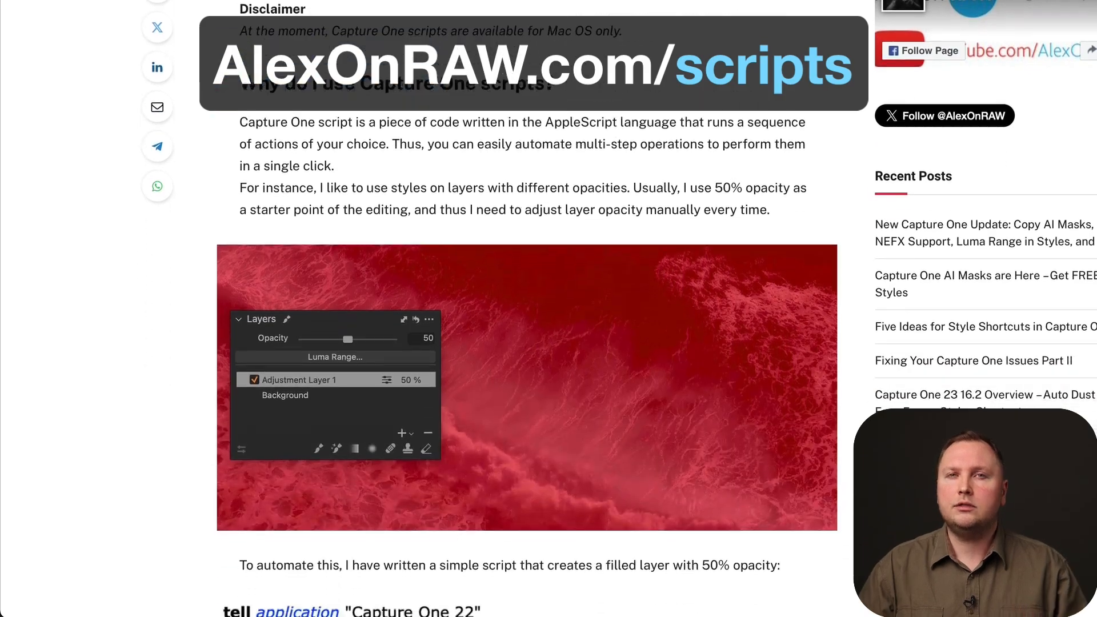
# Scroll the AlexOnRAW scripts article down to the Flip Crop Script section and follow its link
pyautogui.scroll(-3)
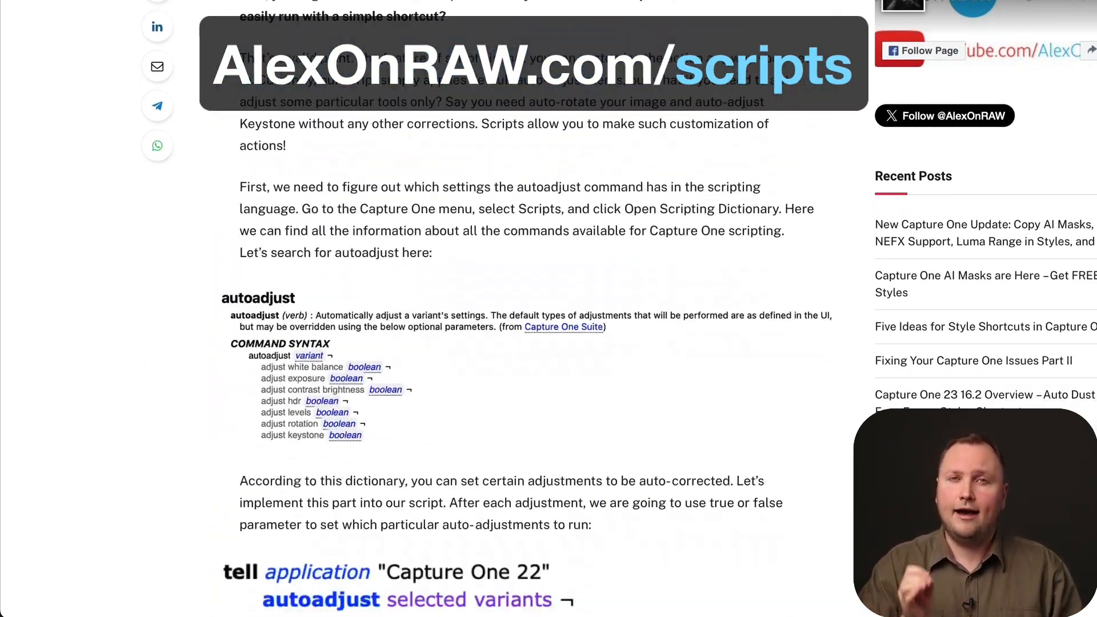
pyautogui.scroll(-3)
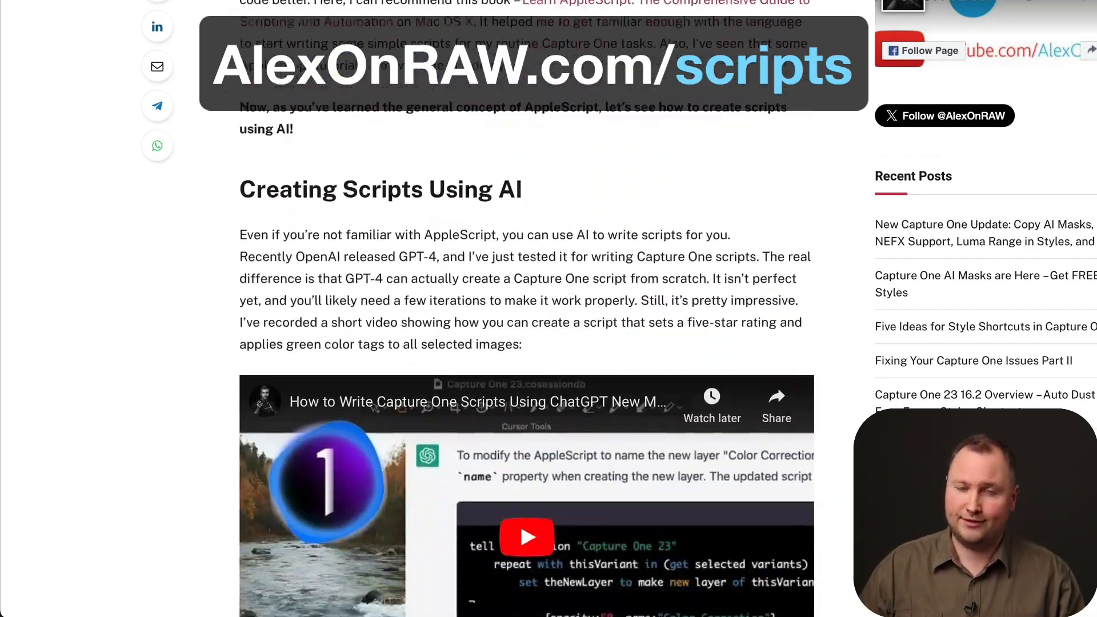
pyautogui.scroll(-3)
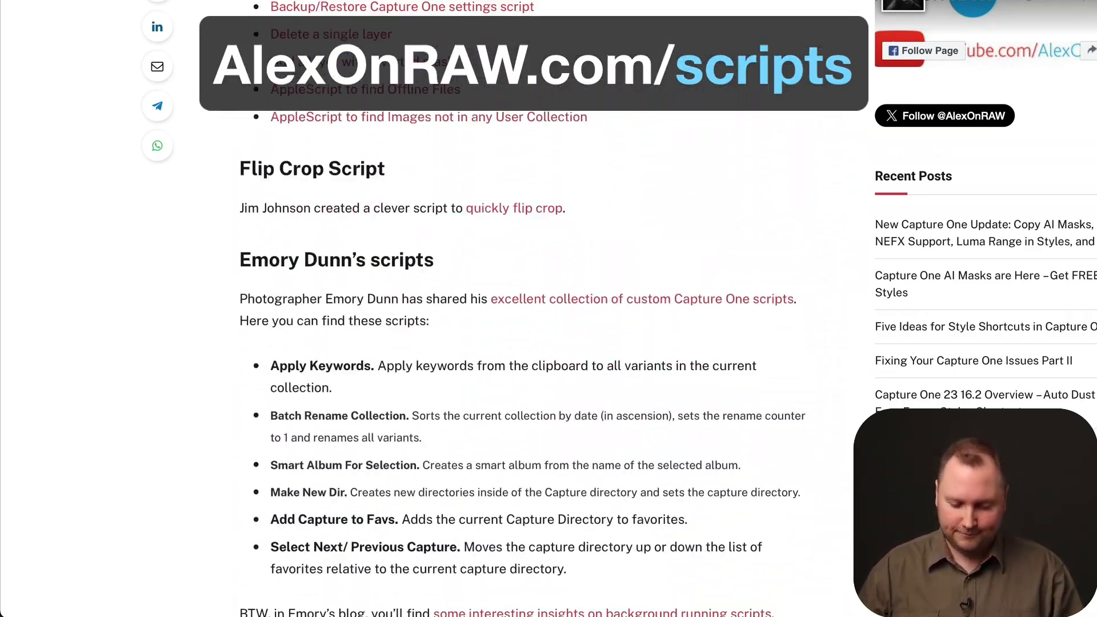
pyautogui.click(398, 12)
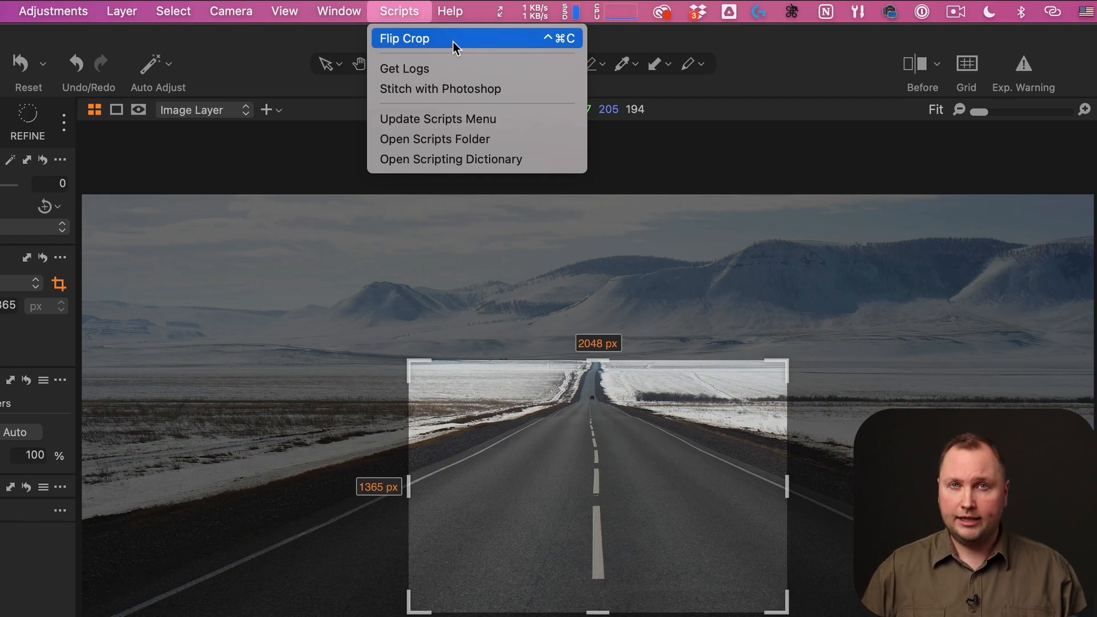
pyautogui.moveTo(278, 52)
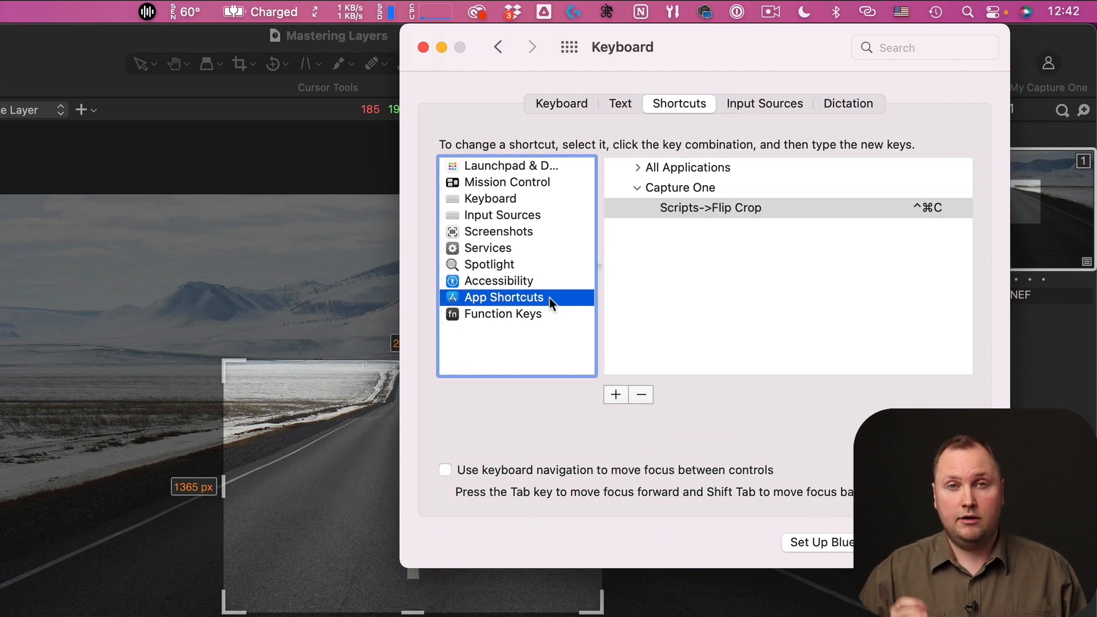
# Display the Scripts->Flip Crop entry under Capture One in App Shortcuts
pyautogui.click(711, 208)
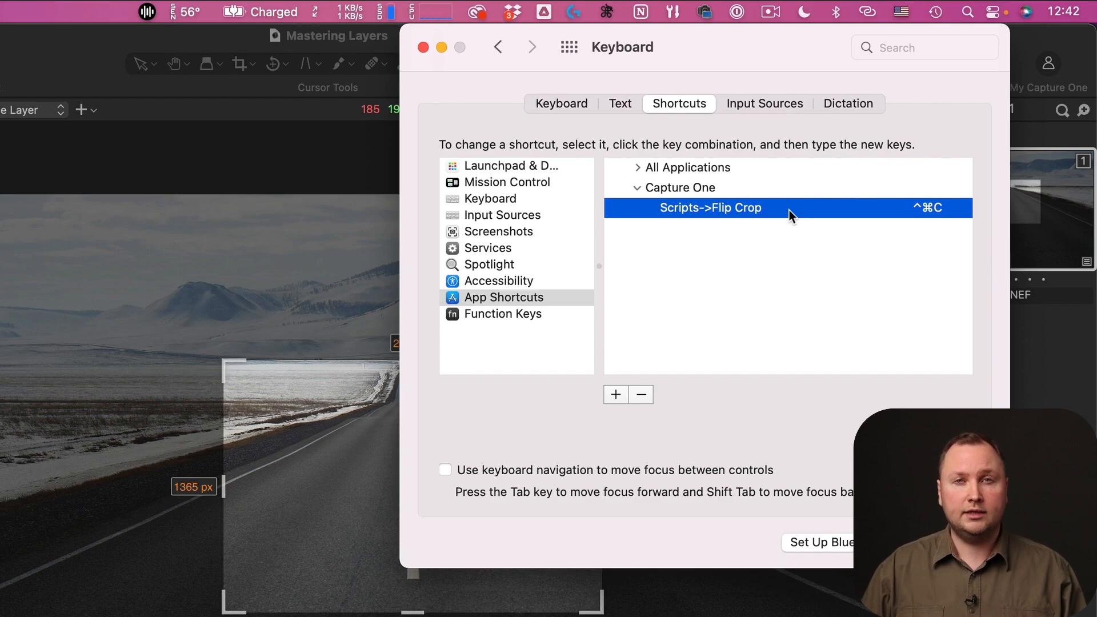
pyautogui.click(423, 47)
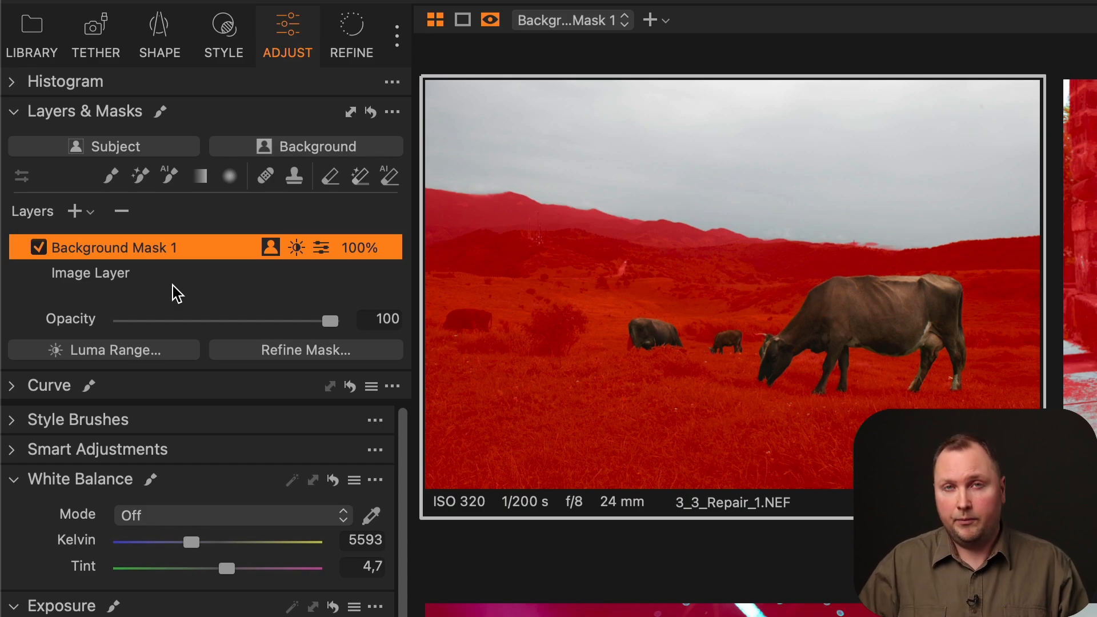
# Apply a 0–160 Luma Range to Background Mask 1 on the cow photo
pyautogui.click(103, 350)
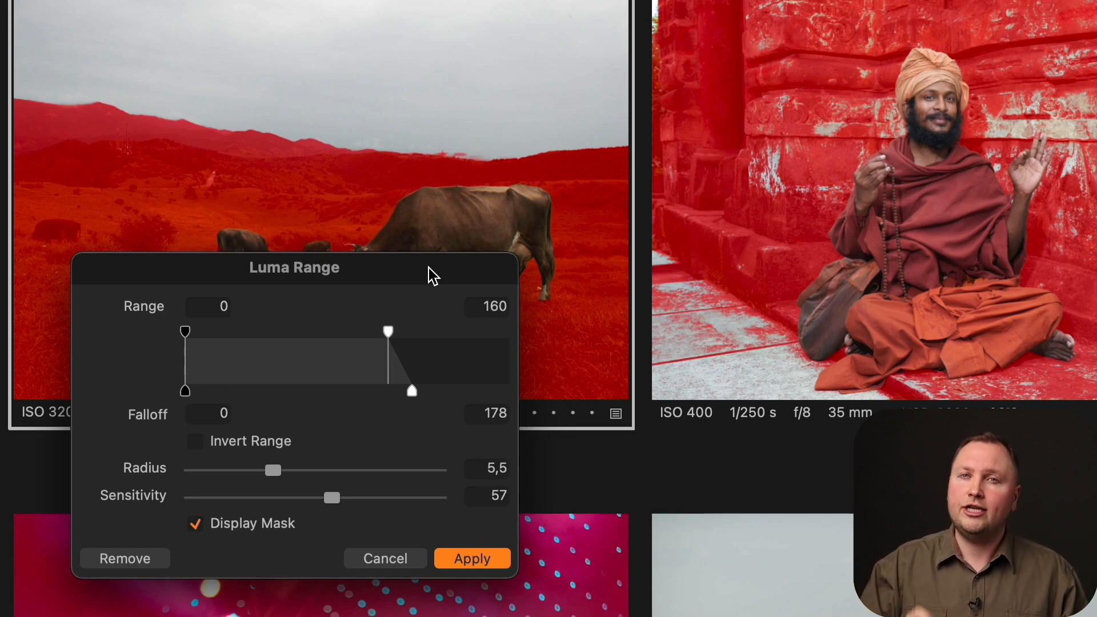
pyautogui.moveTo(385, 518)
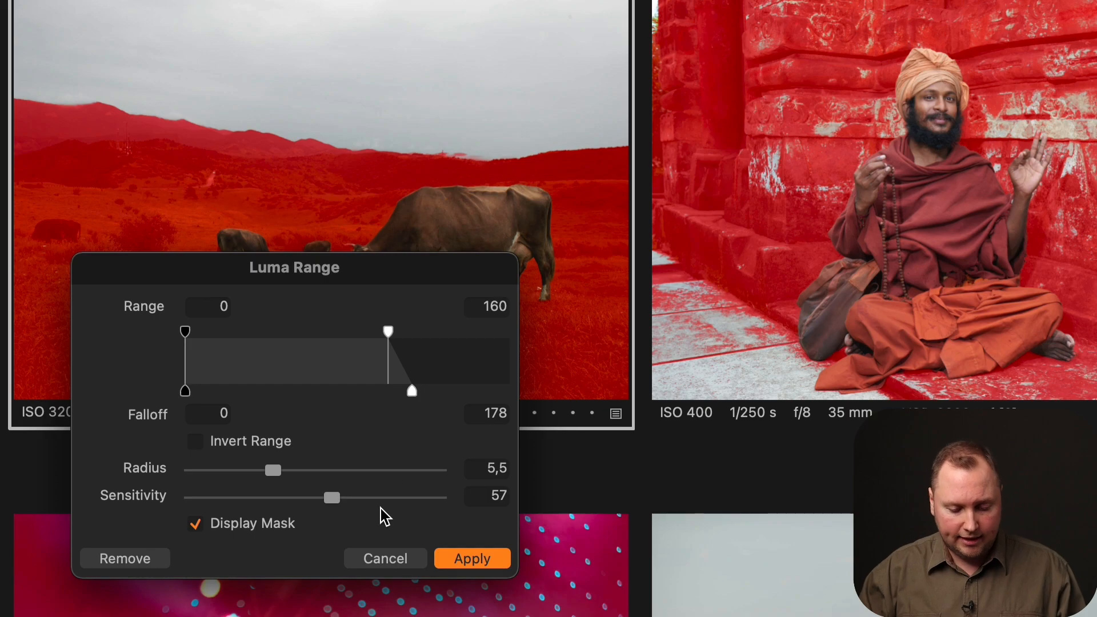
pyautogui.click(471, 558)
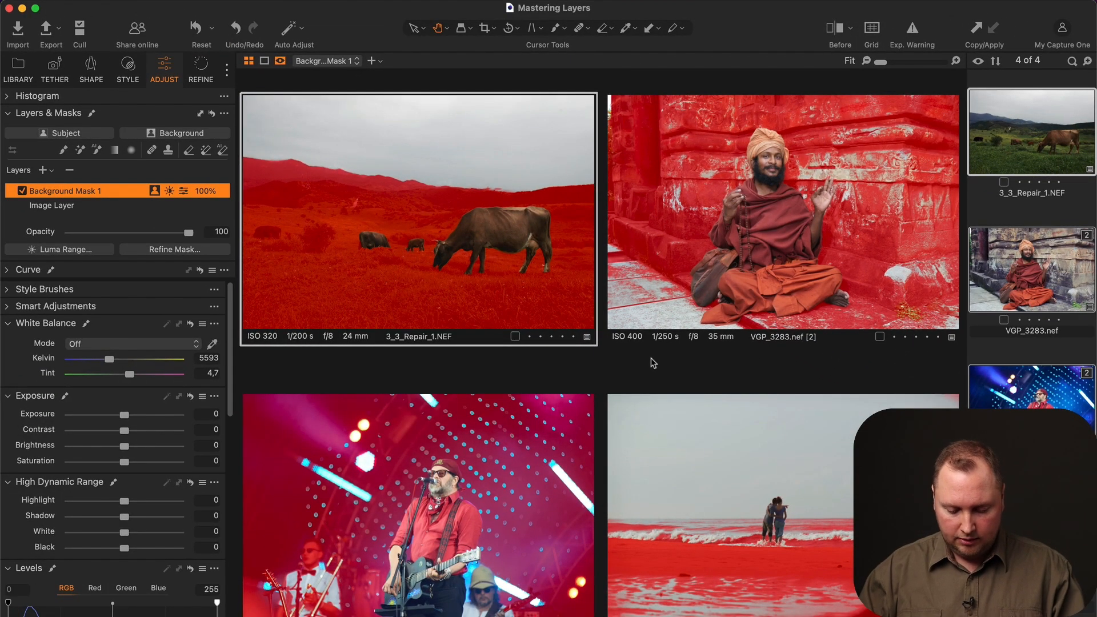
pyautogui.click(839, 27)
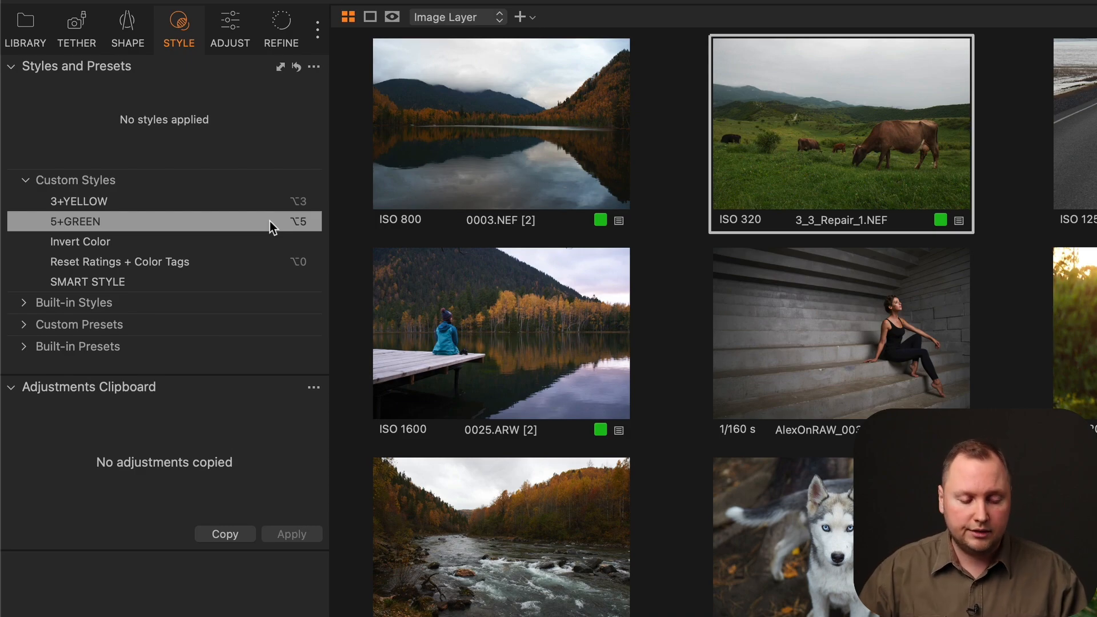
# Apply the 5+GREEN and 3+YELLOW styles, and assign shortcuts to the custom styles
pyautogui.click(78, 202)
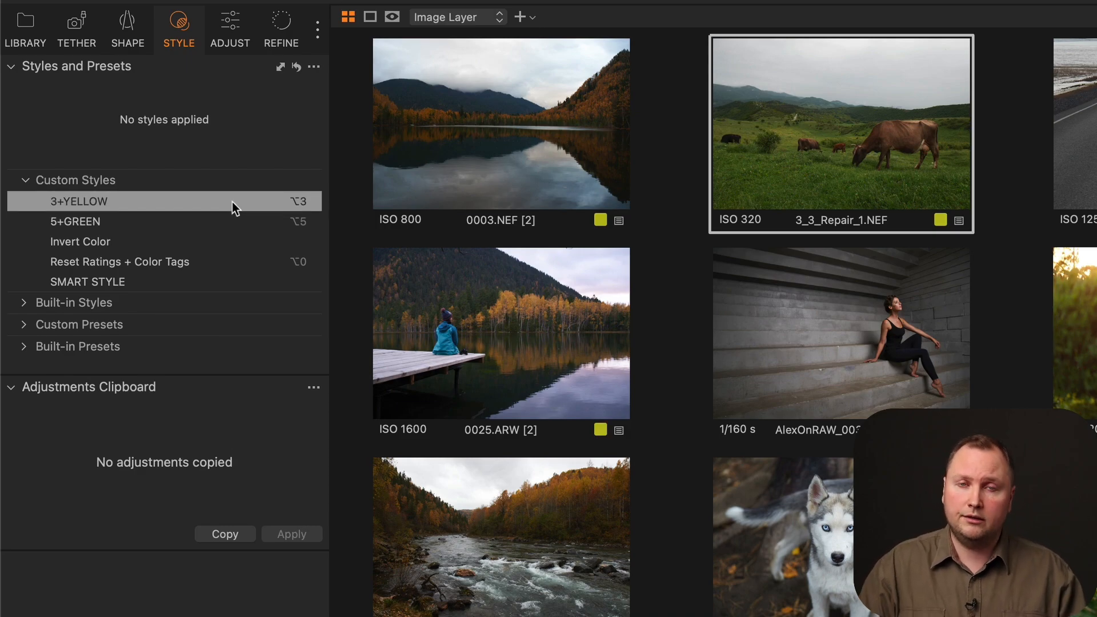
pyautogui.click(119, 261)
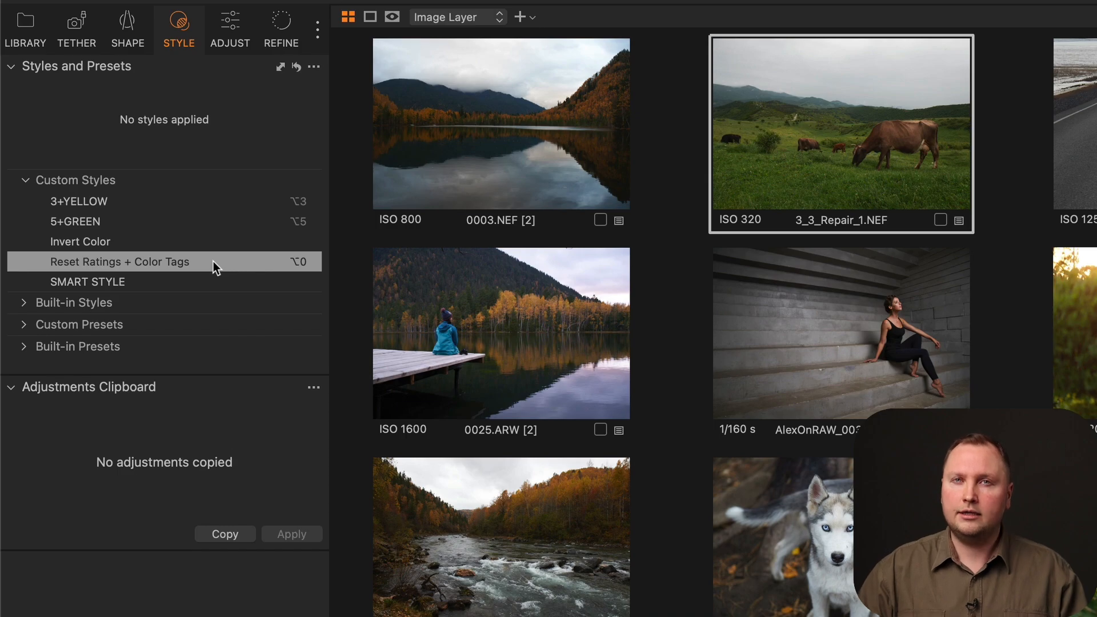
pyautogui.rightClick(121, 262)
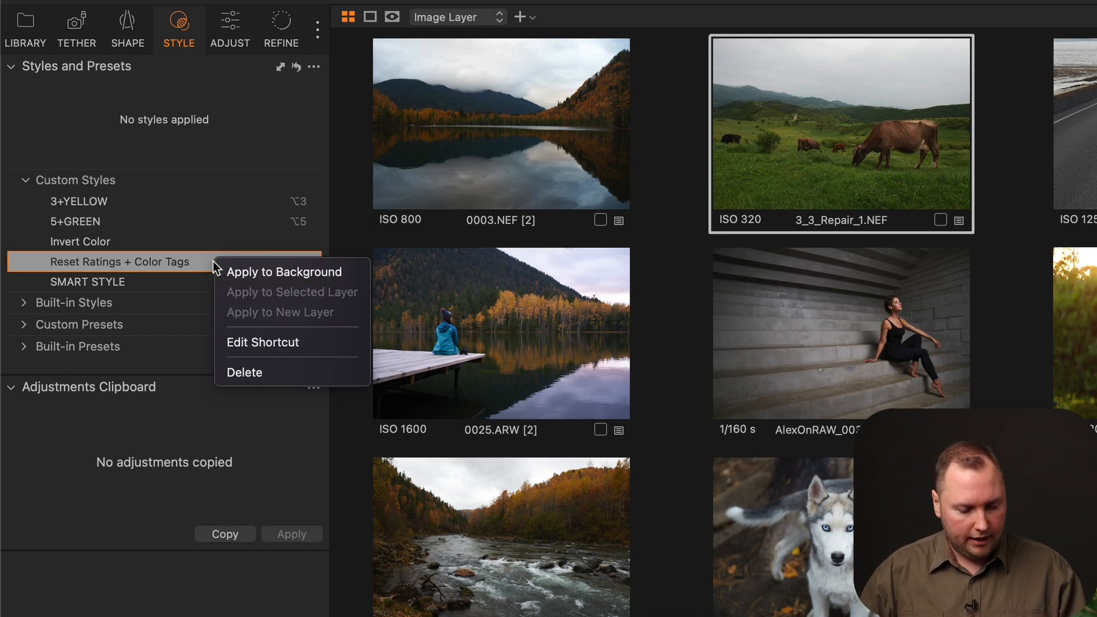
pyautogui.click(262, 343)
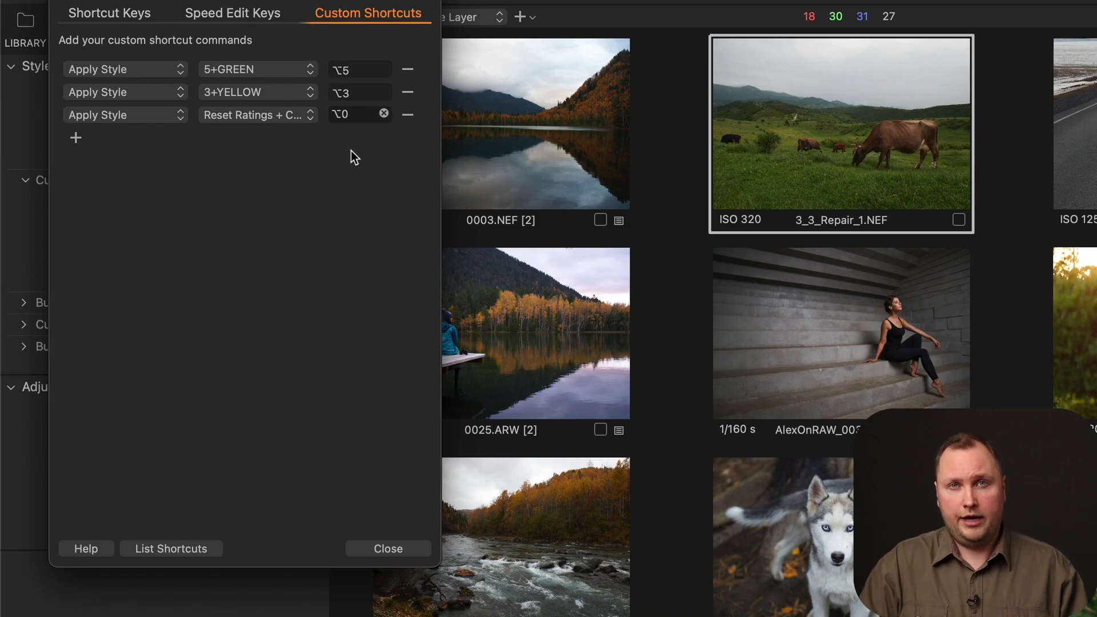
pyautogui.click(387, 548)
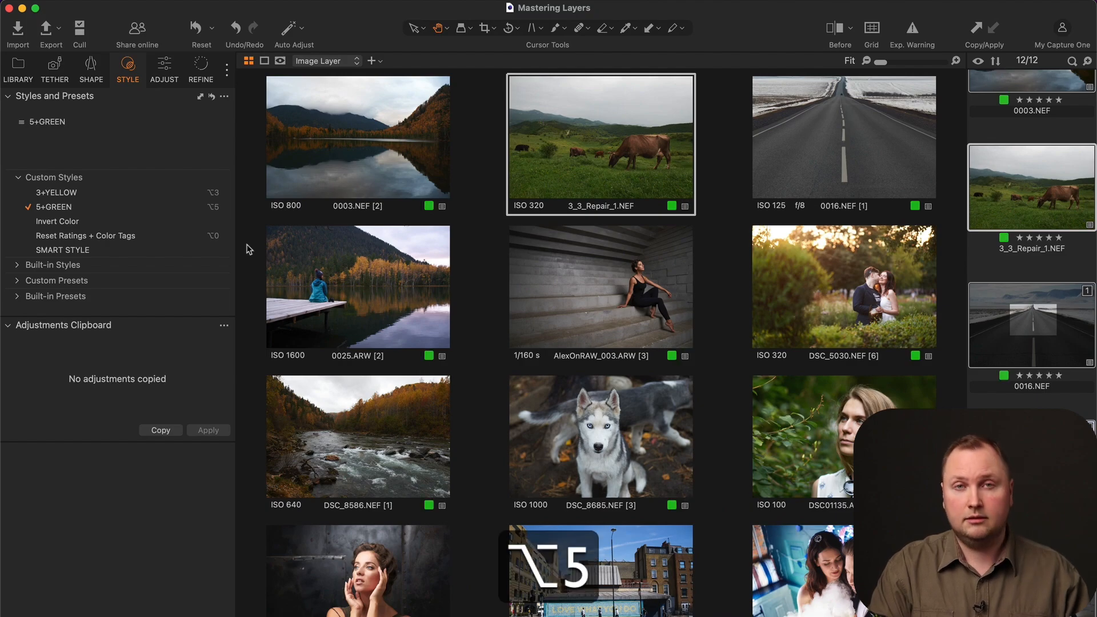
pyautogui.click(56, 193)
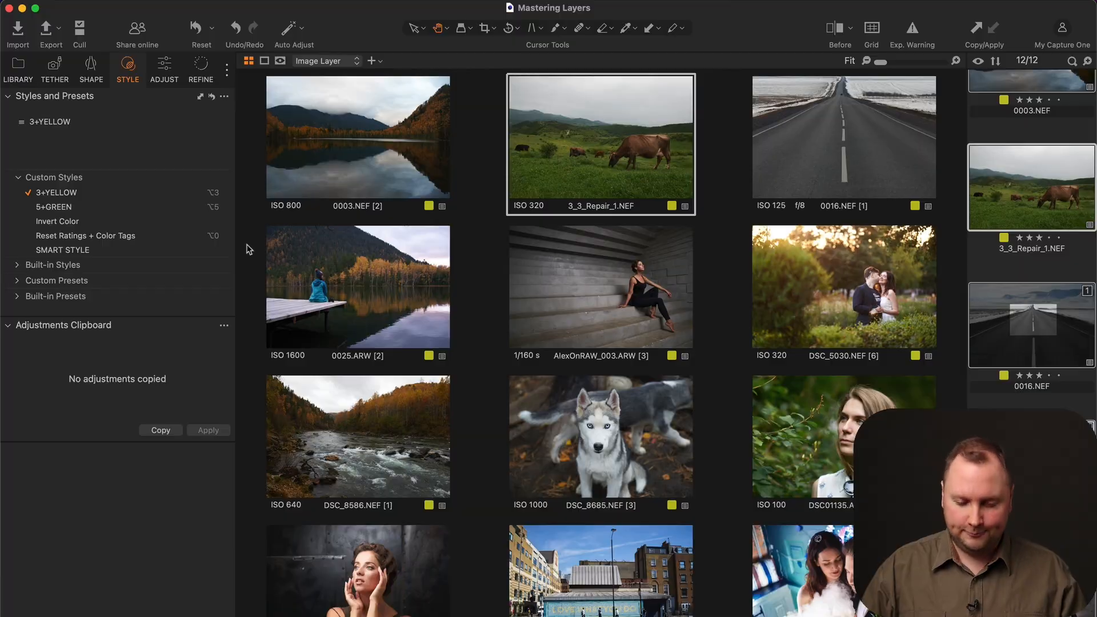
pyautogui.click(164, 69)
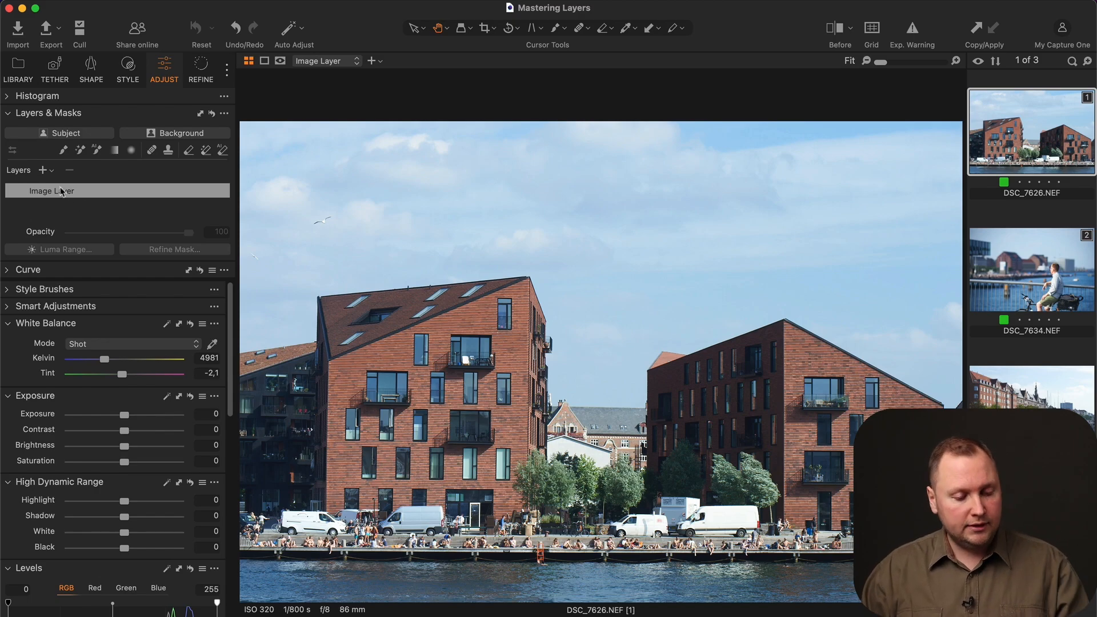
# Add a filled adjustment layer and shift each new colour range's hue by -30
pyautogui.click(41, 171)
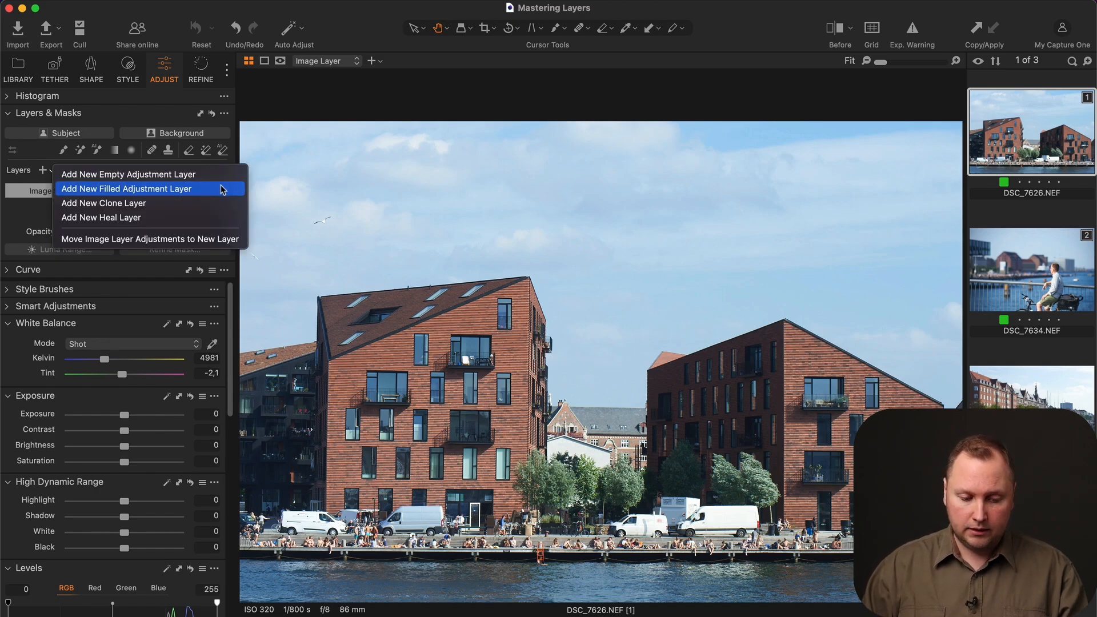
pyautogui.click(126, 188)
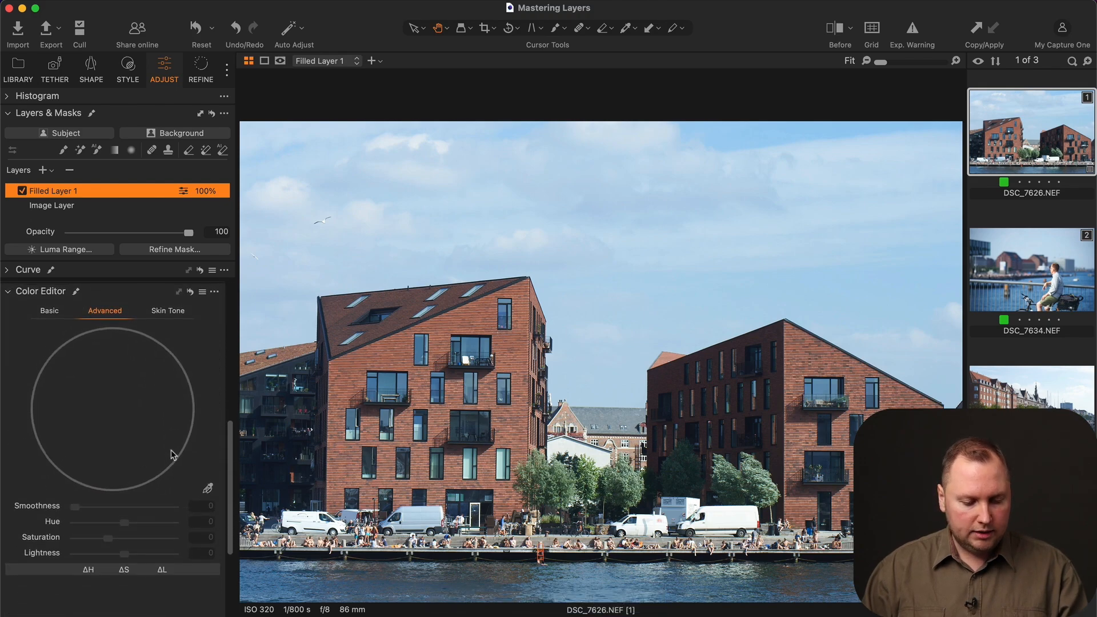
pyautogui.moveTo(211, 424)
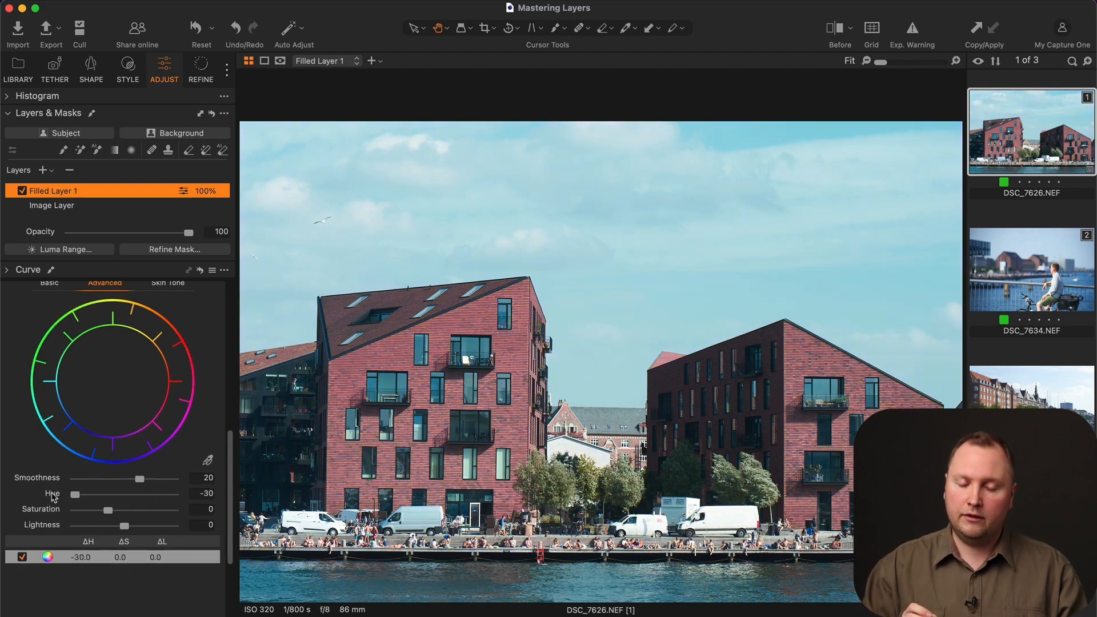
pyautogui.scroll(-3)
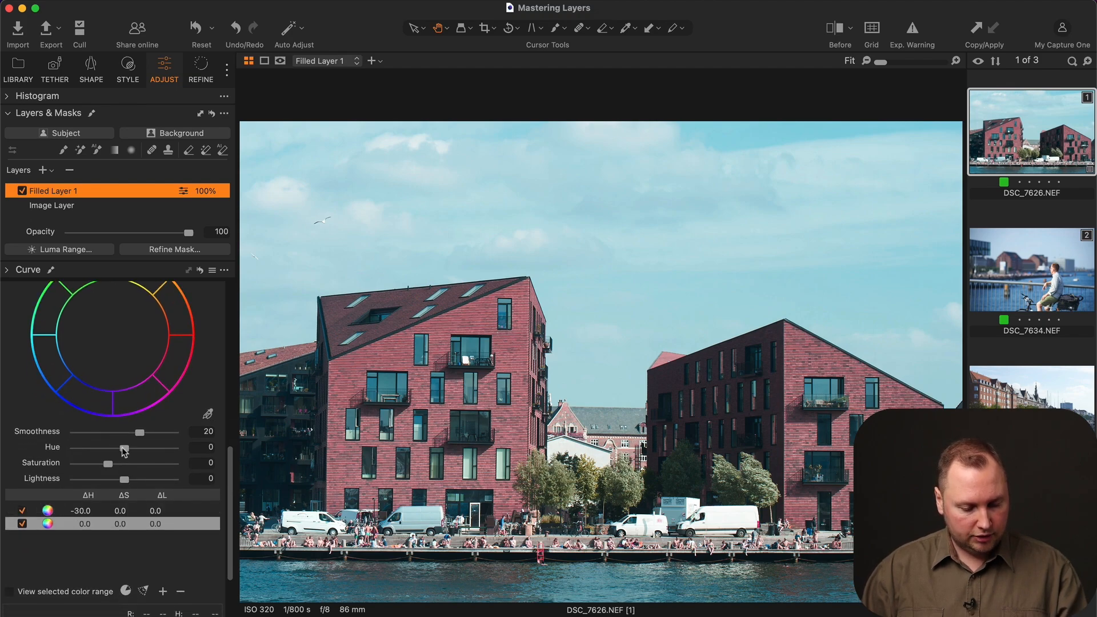
pyautogui.click(163, 591)
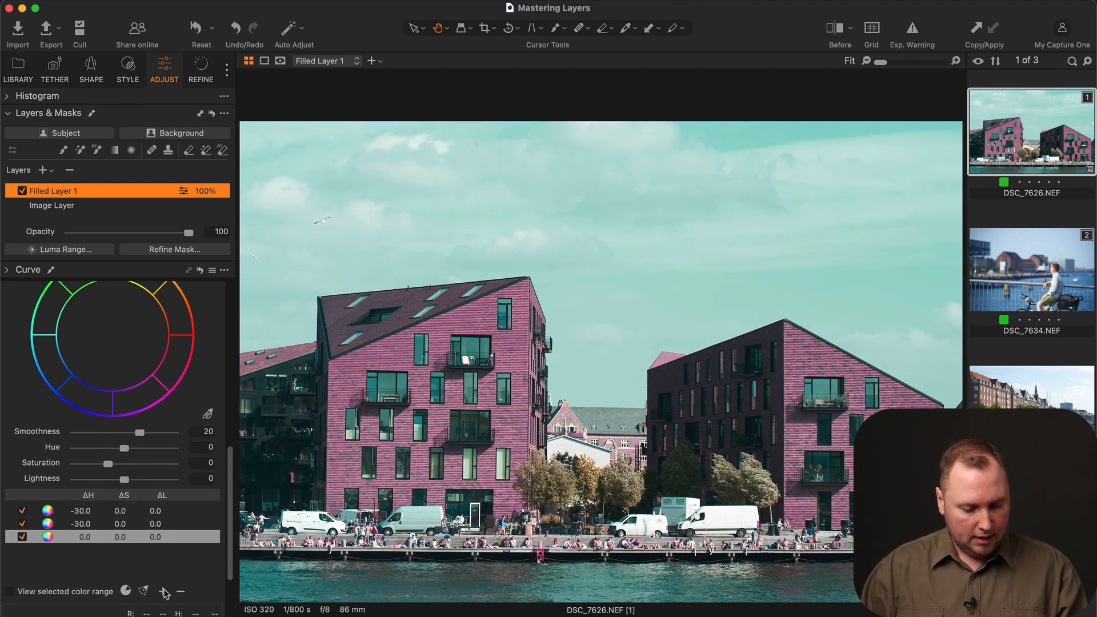
pyautogui.moveTo(125, 446); pyautogui.dragTo(74, 447)
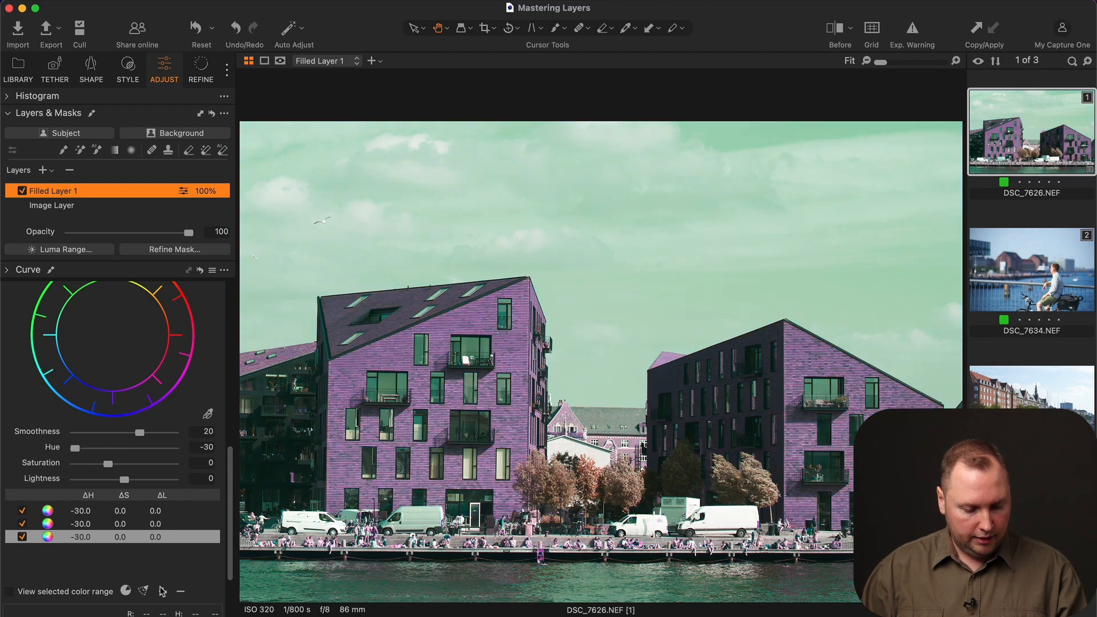
pyautogui.click(162, 591)
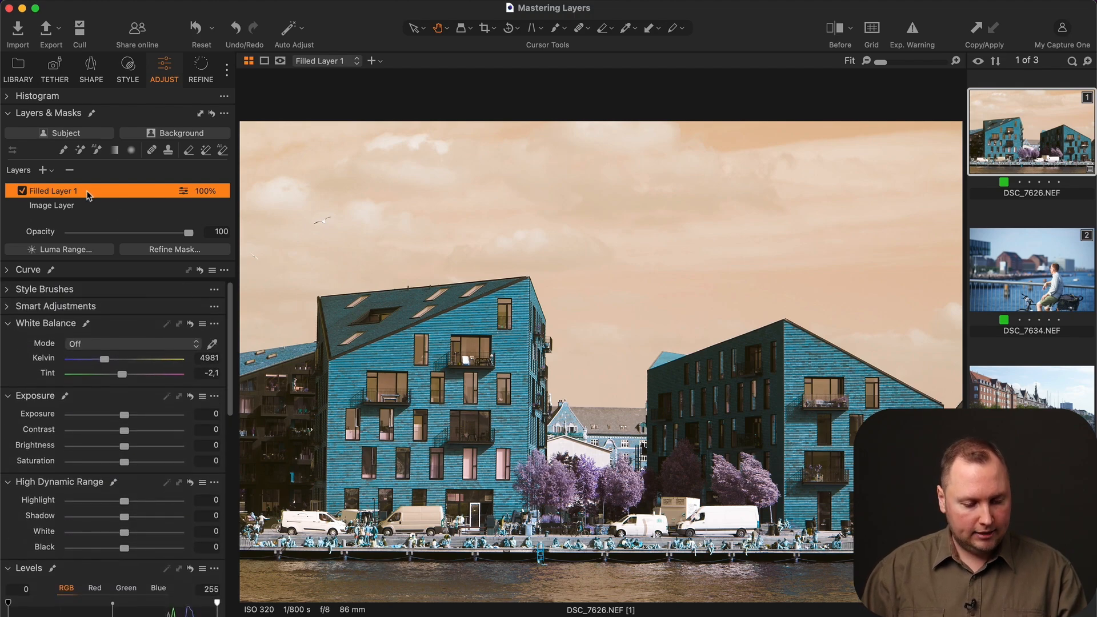
# Select Filled Layer 1 and adjust its opacity from about 10% up to 29%
pyautogui.click(216, 231)
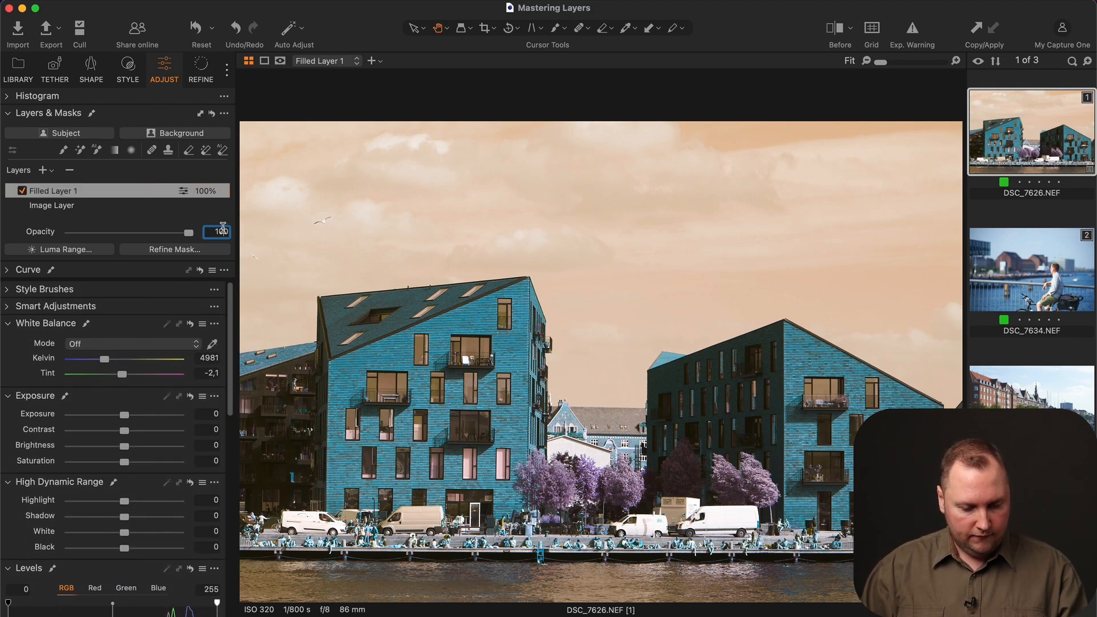
pyautogui.click(216, 232)
pyautogui.write('50')
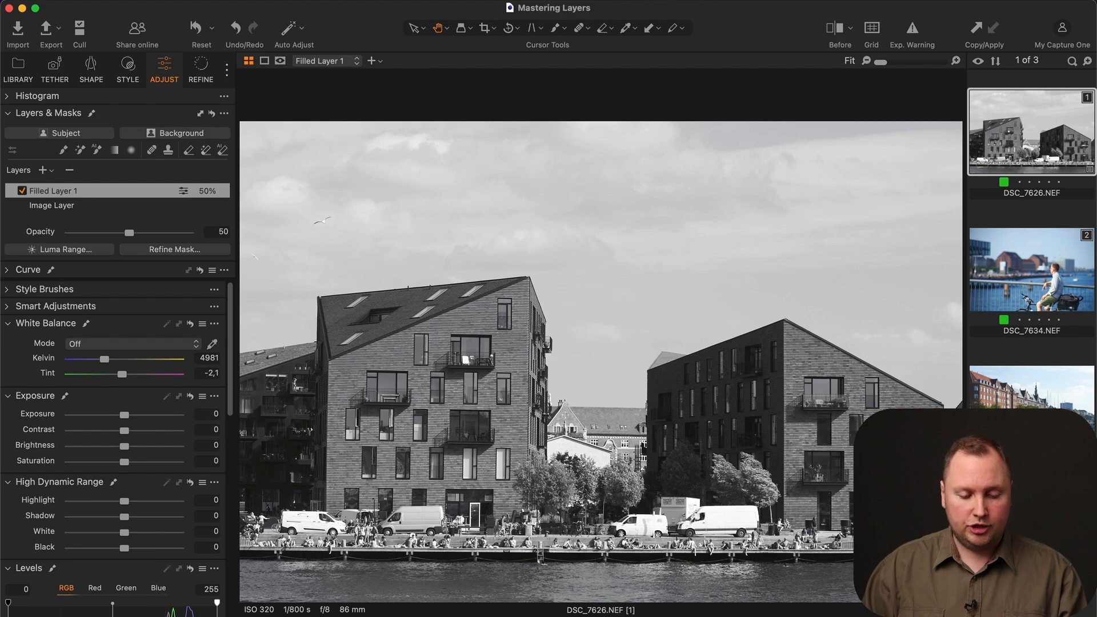
pyautogui.moveTo(128, 233); pyautogui.dragTo(80, 233)
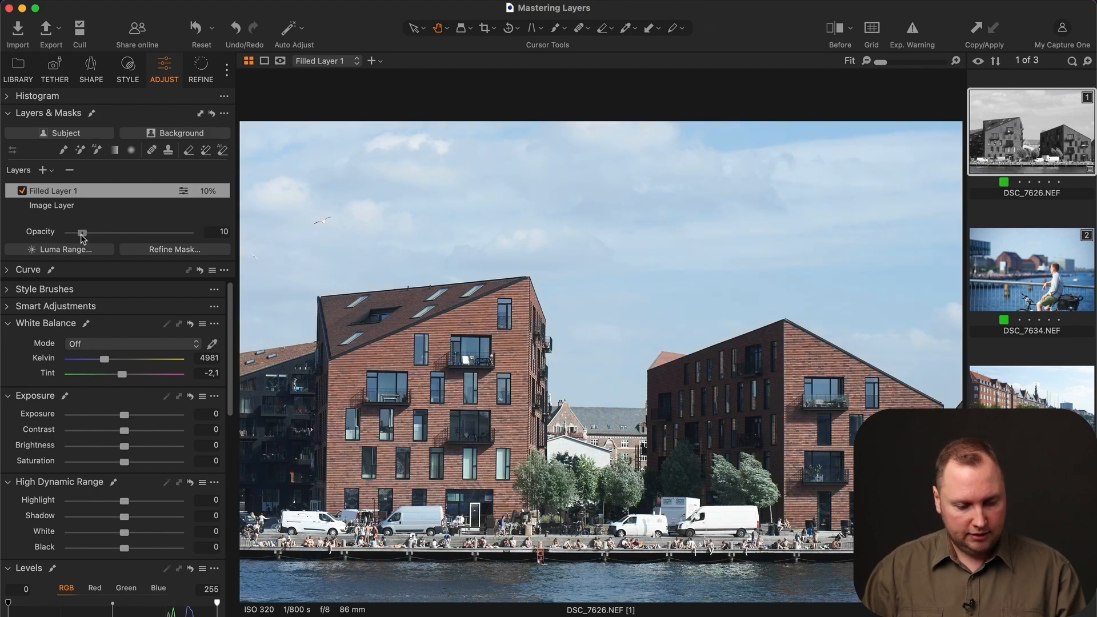
pyautogui.moveTo(81, 232); pyautogui.dragTo(77, 232)
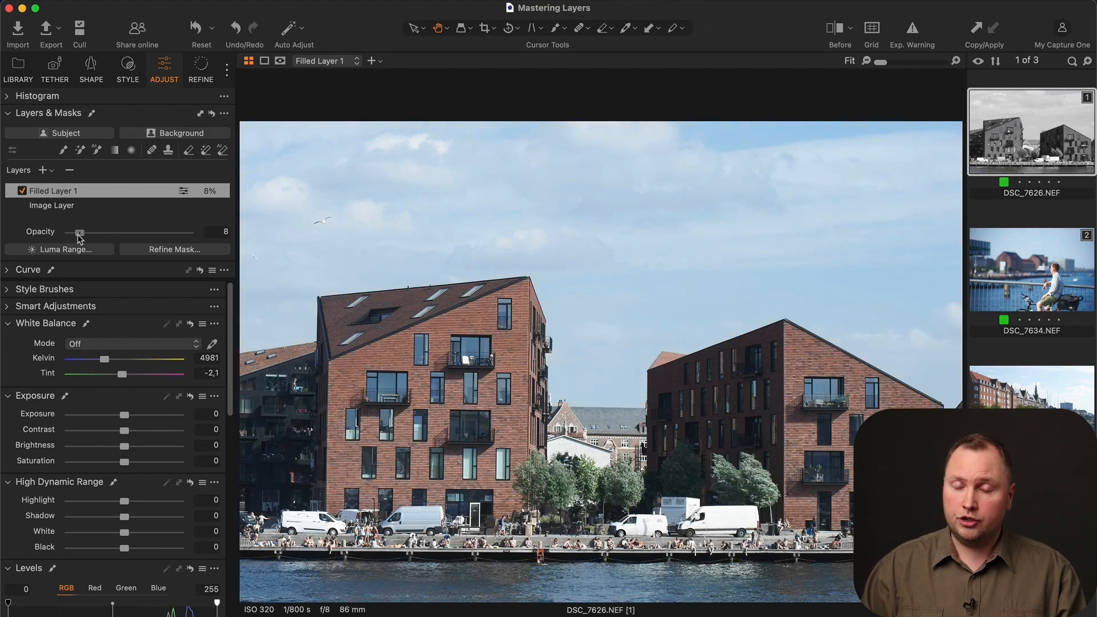
pyautogui.moveTo(77, 232); pyautogui.dragTo(87, 233)
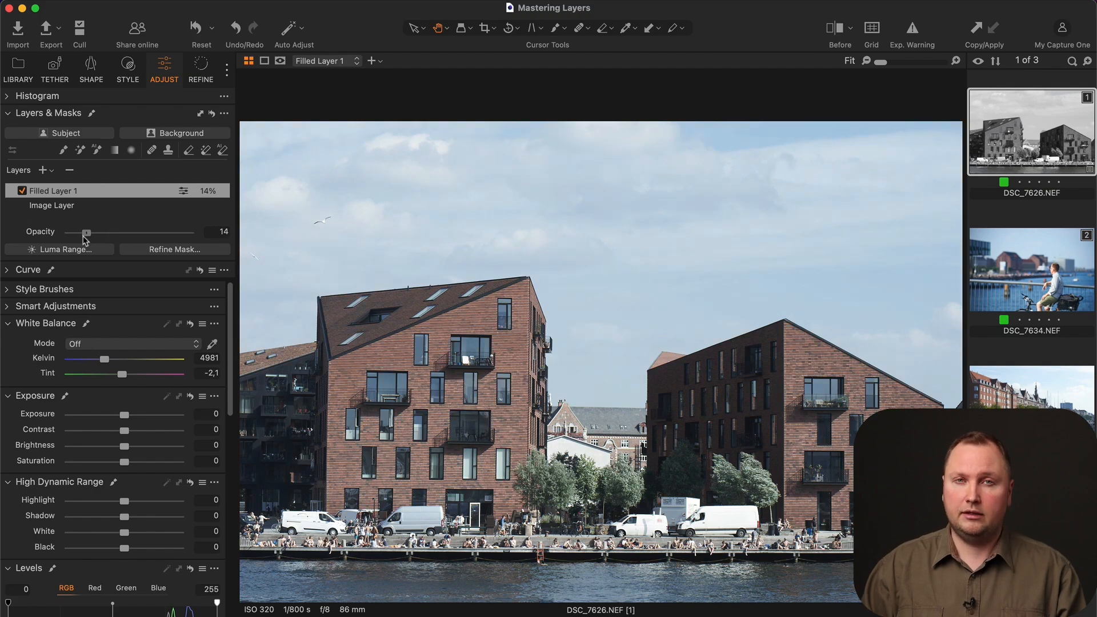
pyautogui.moveTo(85, 231); pyautogui.dragTo(103, 232)
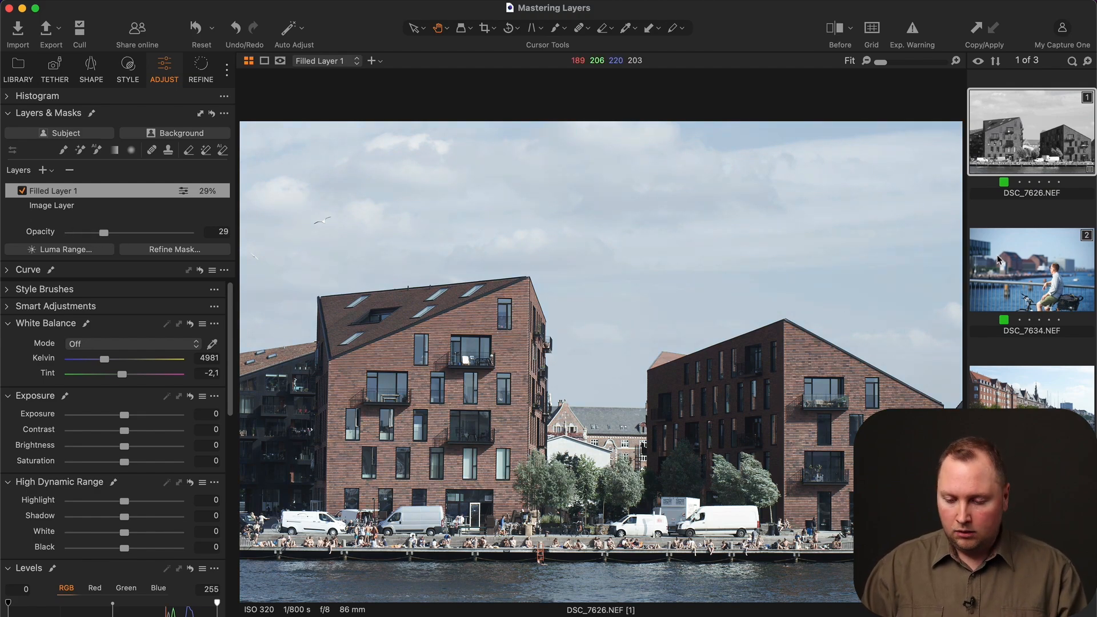
pyautogui.click(1030, 270)
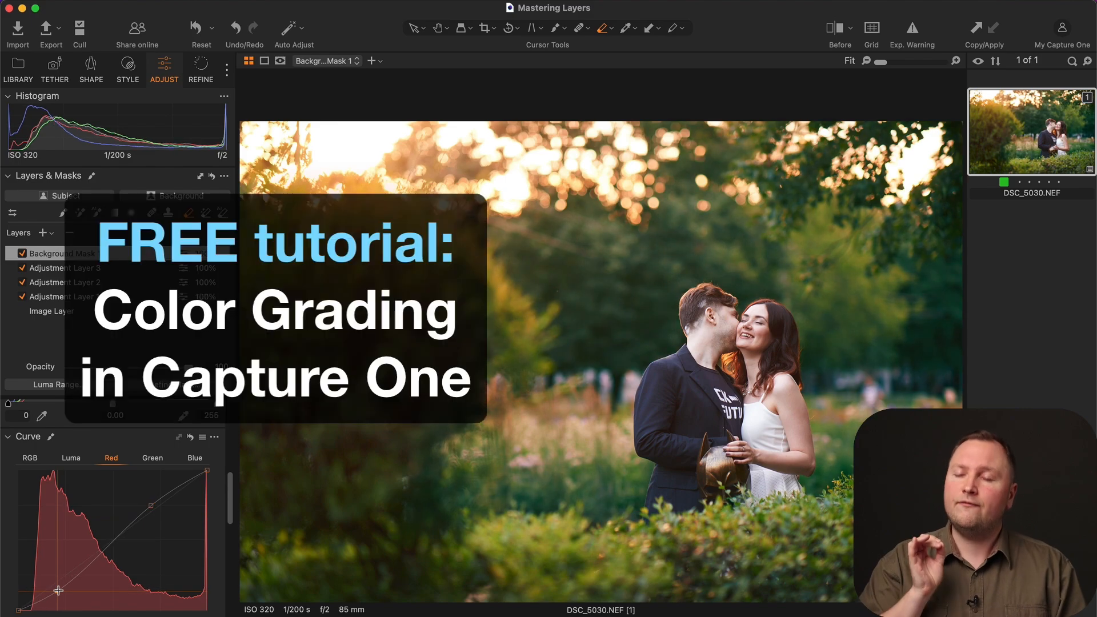
# Open the boats-on-lake photo in Before/After split view and drag the divider both ways
pyautogui.click(194, 458)
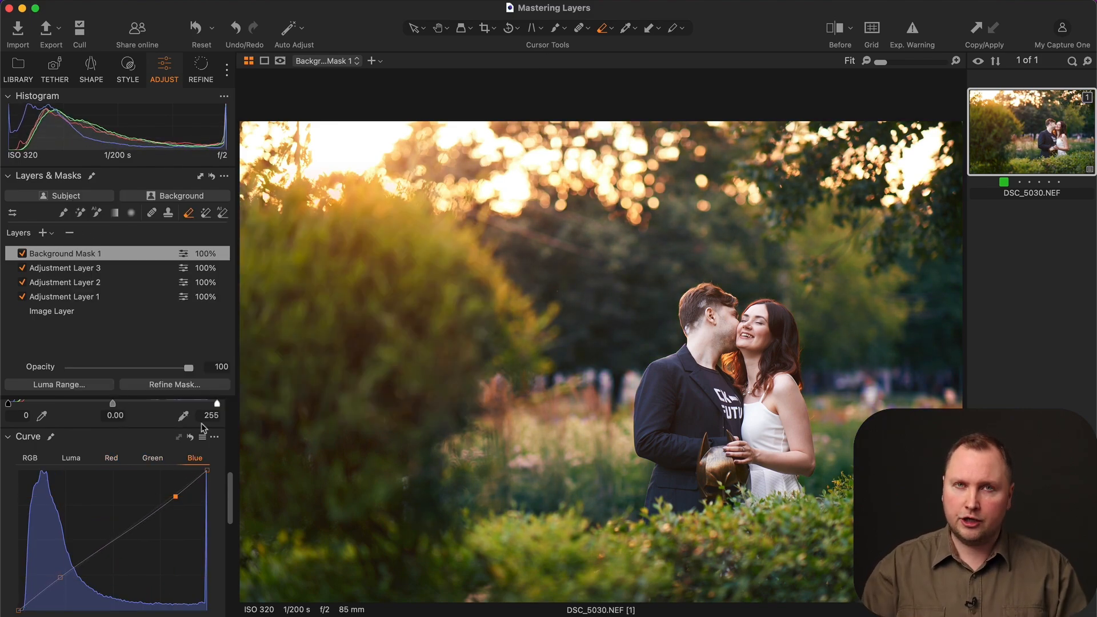
pyautogui.click(110, 458)
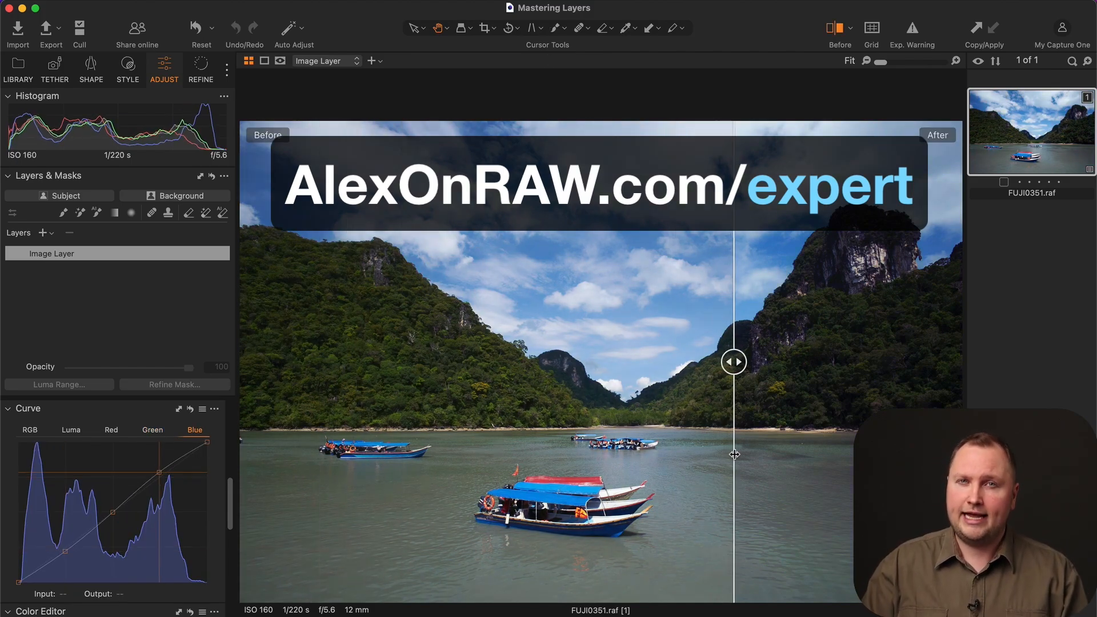
pyautogui.moveTo(733, 361); pyautogui.dragTo(786, 362)
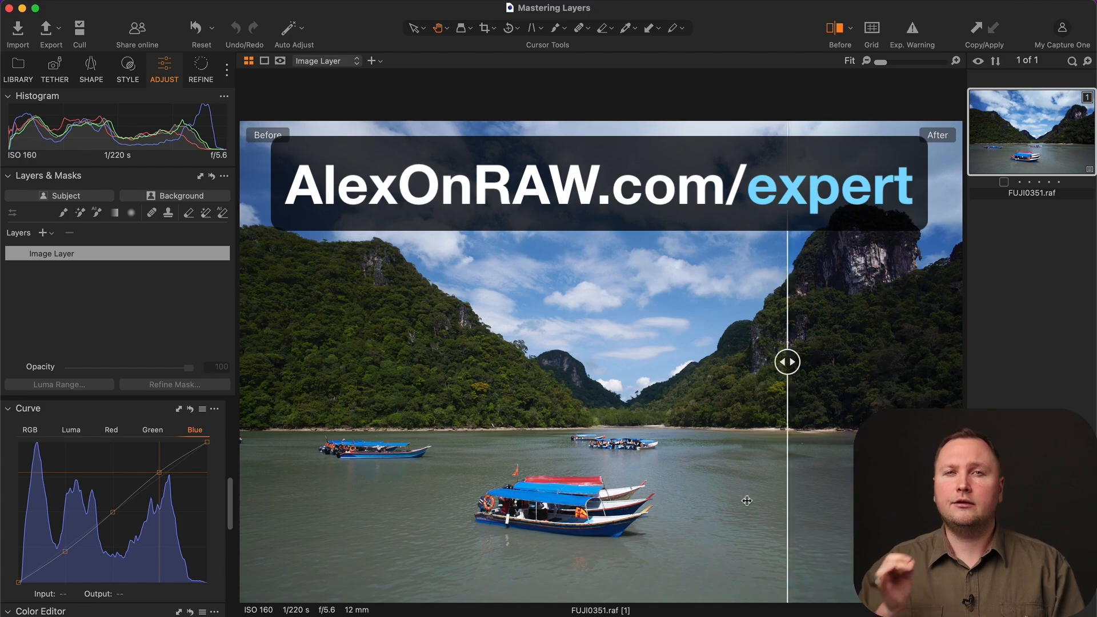
pyautogui.moveTo(788, 361); pyautogui.dragTo(295, 362)
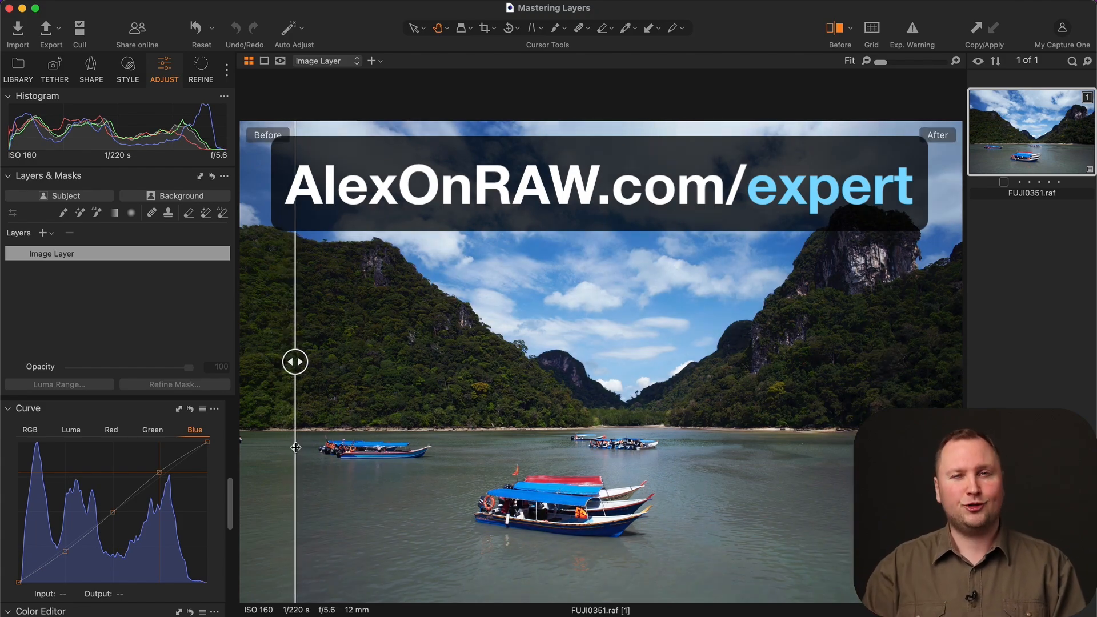
pyautogui.click(128, 69)
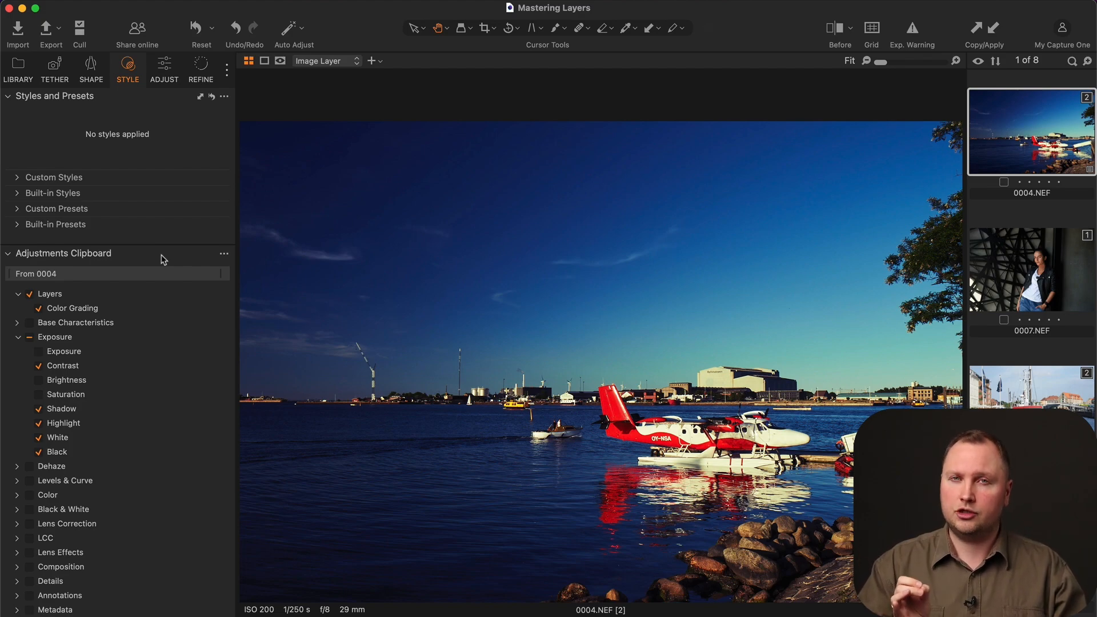
# Set the Adjustments Clipboard to exclude Layers and include all Exposure and Dehaze settings
pyautogui.click(224, 254)
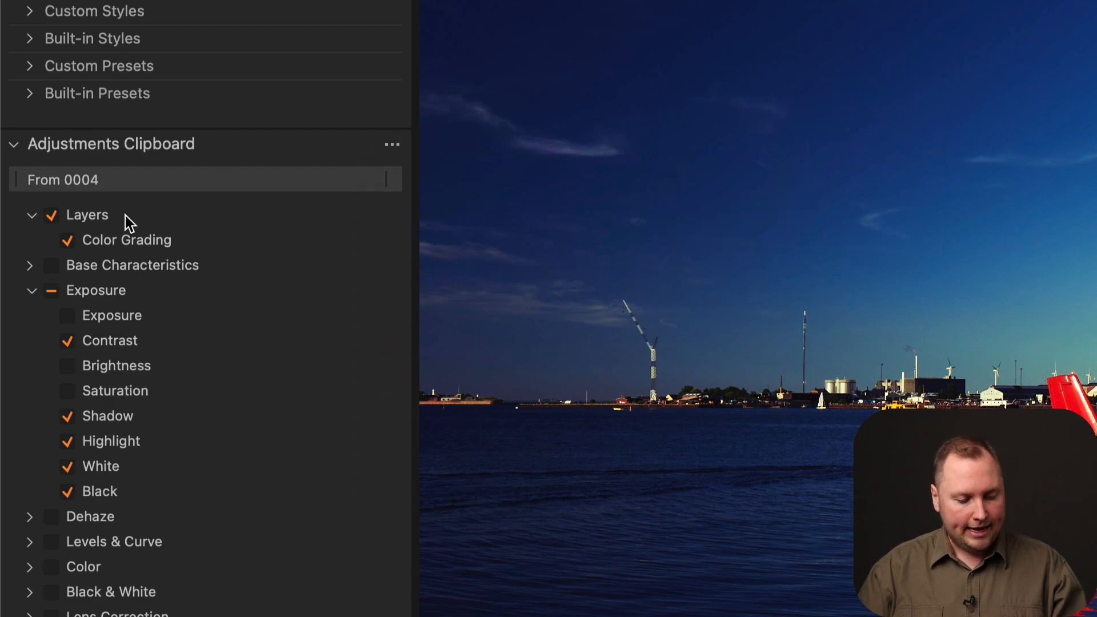
pyautogui.click(31, 214)
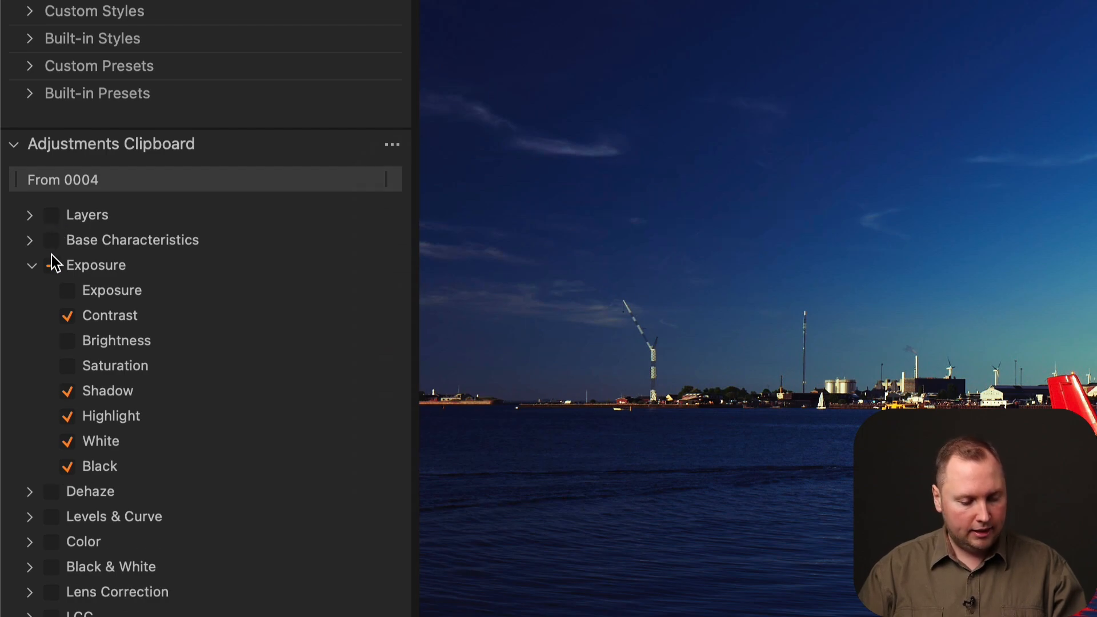
pyautogui.click(50, 264)
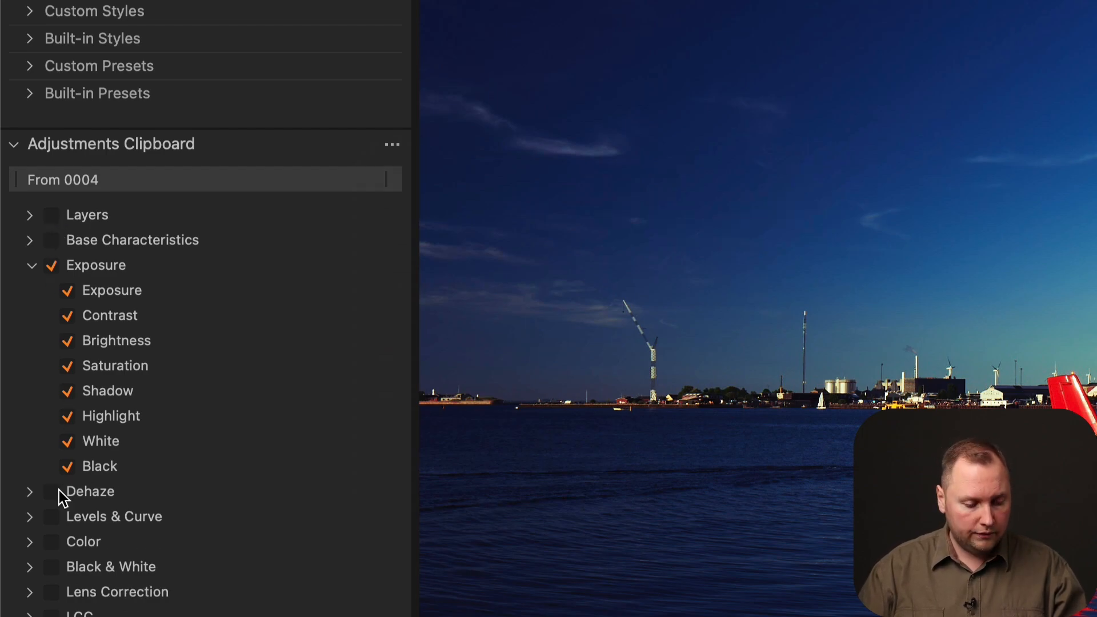
pyautogui.click(50, 491)
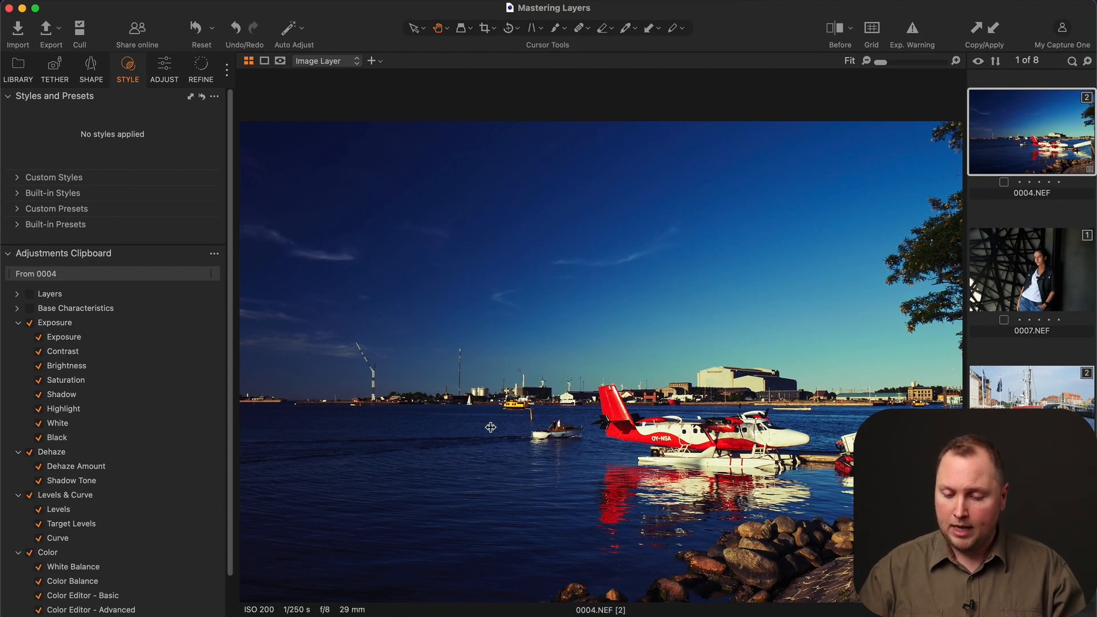
# Copy the seaplane photo's adjustments and apply them to the red fishing boat photo
pyautogui.click(983, 28)
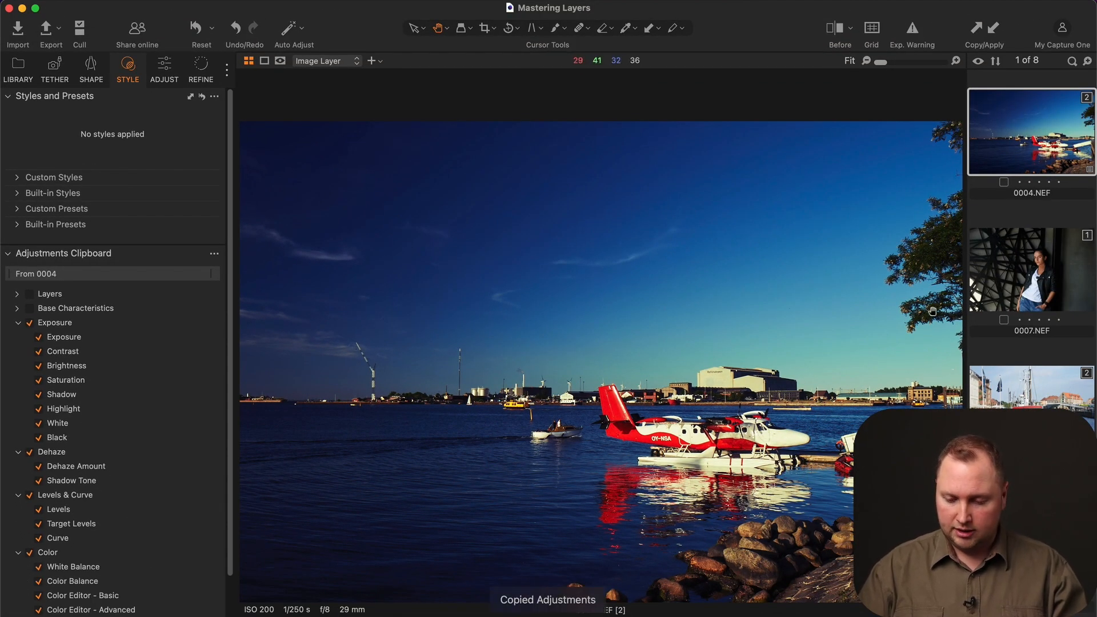
pyautogui.click(1029, 269)
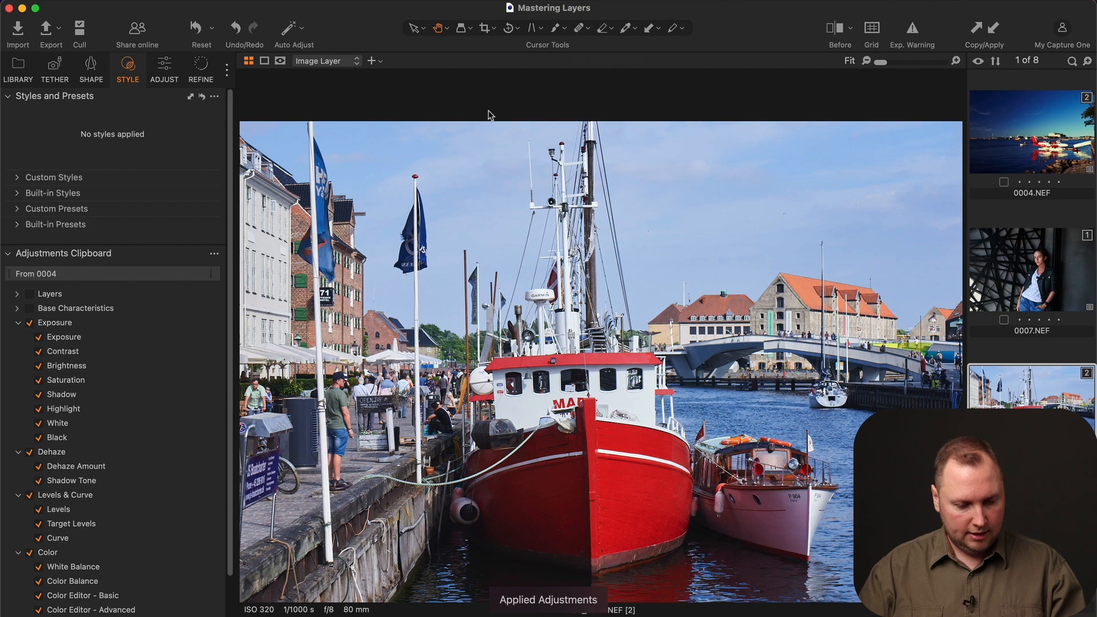
pyautogui.click(164, 69)
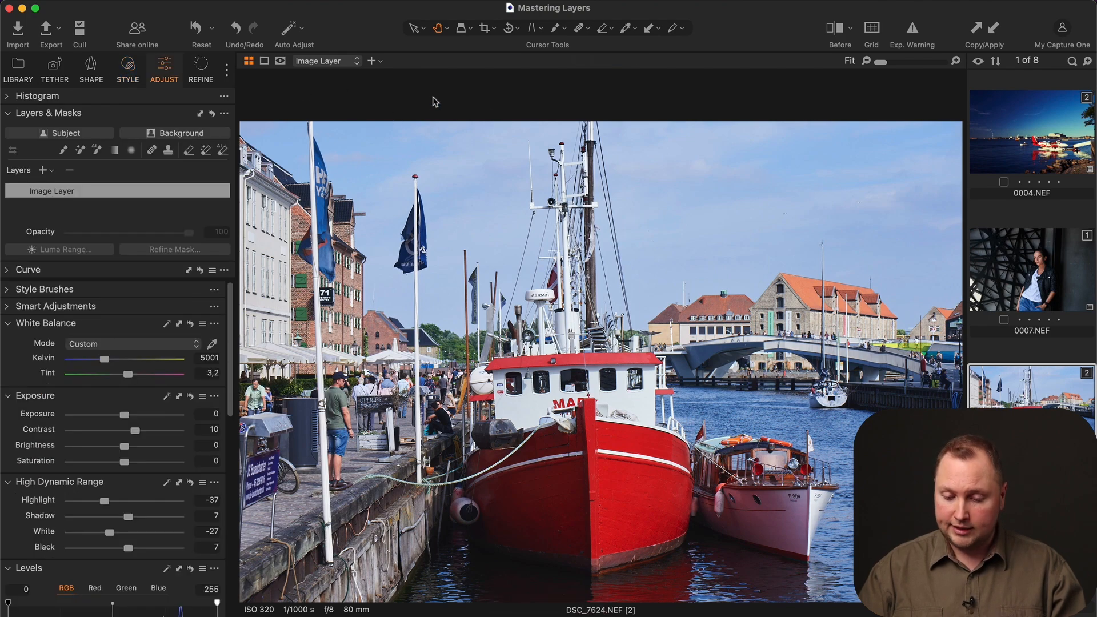